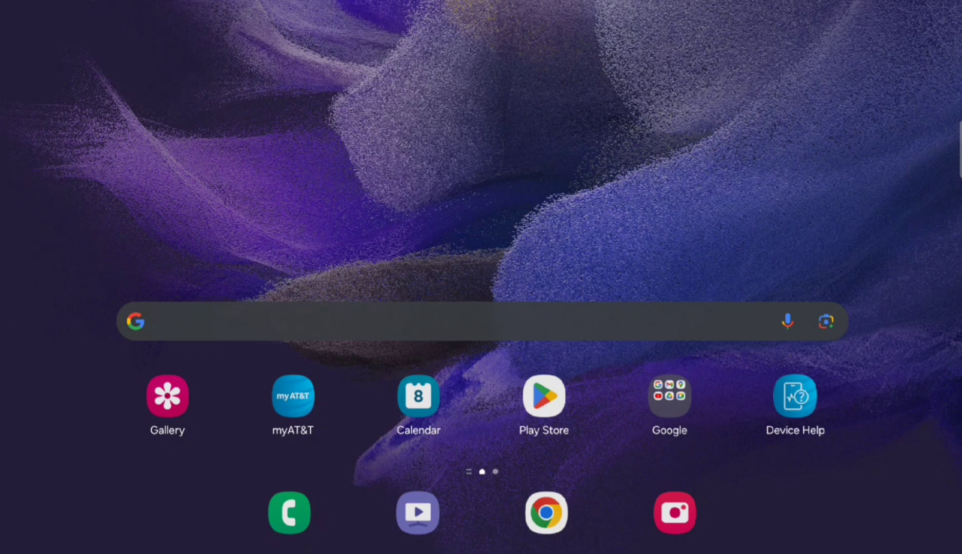
Step: Find the WiGET app by ATHENA s.p.a. in the Play Store and show its listing
click(542, 395)
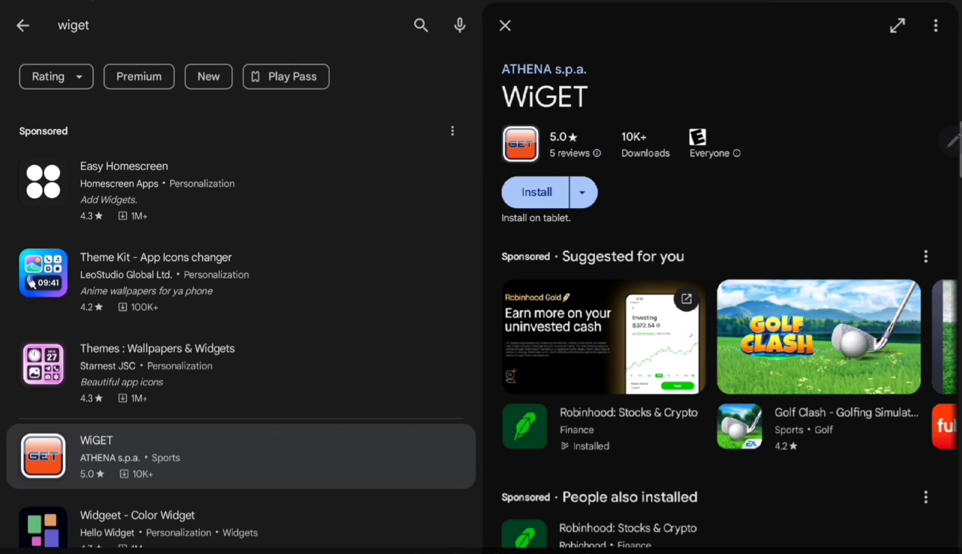
click(535, 192)
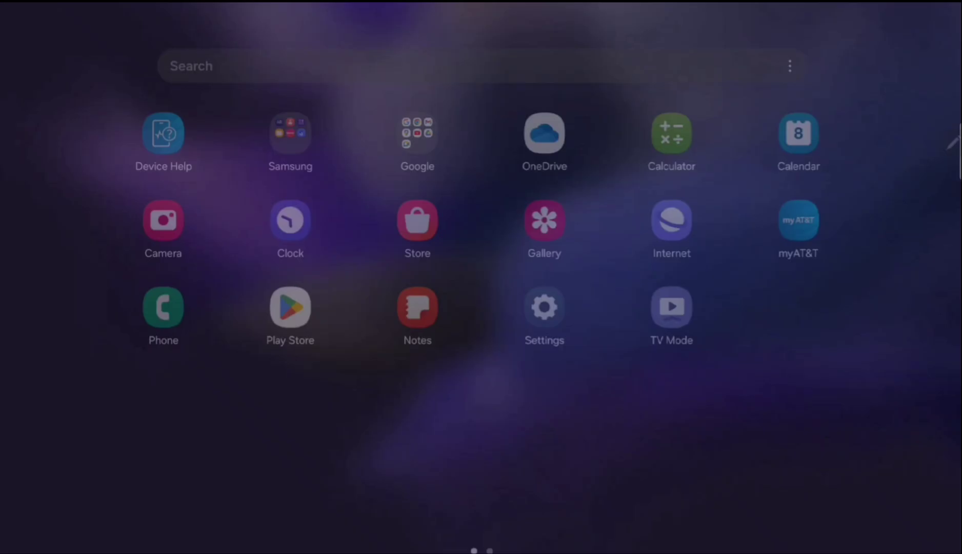
Step: Visit Android Settings, then return to the WiGET listing now showing Installed
click(544, 305)
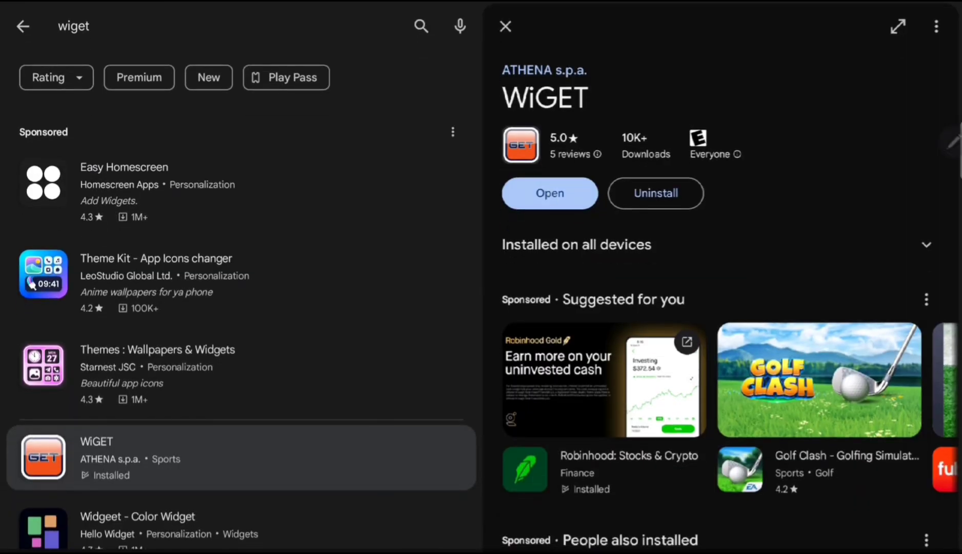
Step: Launch WiGET from its Play Store page to reach the My Vehicles list
click(549, 193)
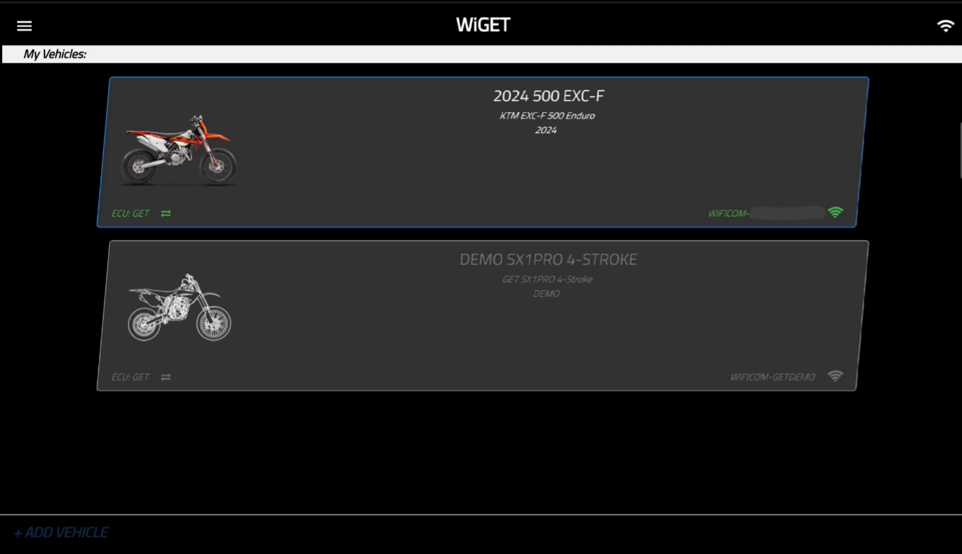
Step: Peek at the side menu, then select the 2024 500 EXC-F to reach ECU Tuning
click(23, 25)
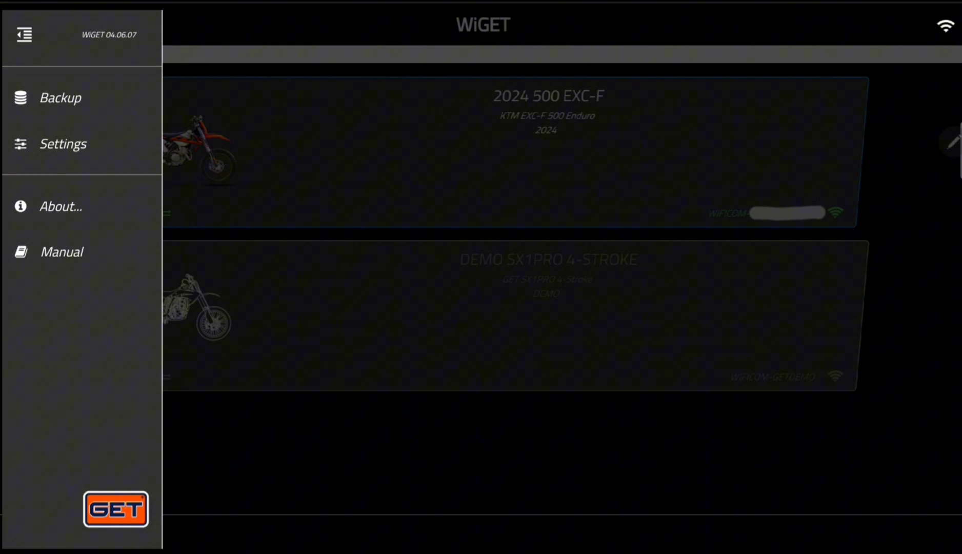
click(61, 97)
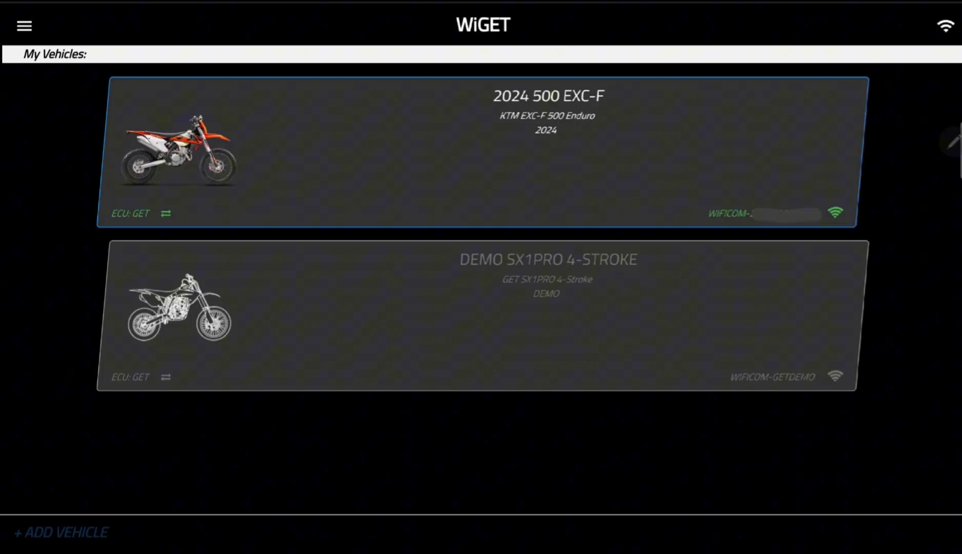
click(479, 152)
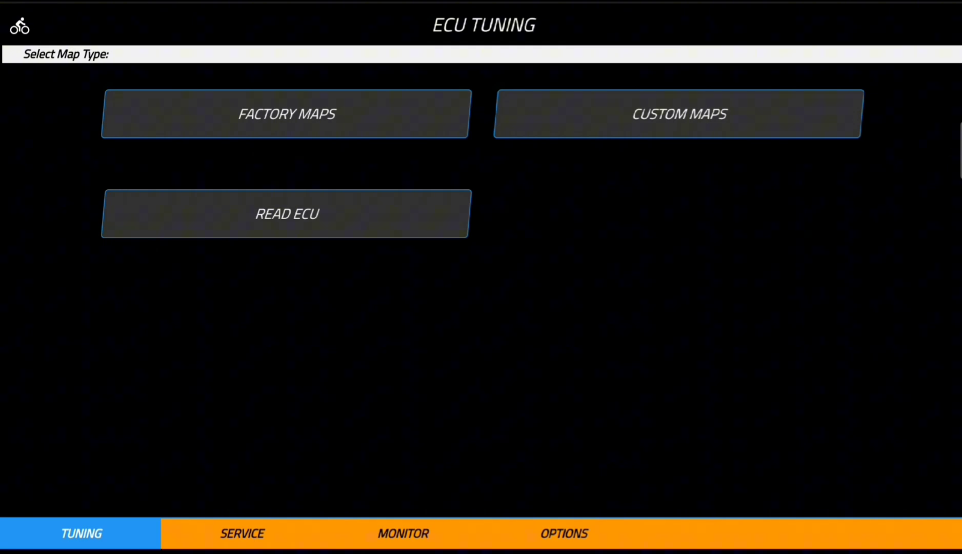
Step: Go into Custom Maps and load ECU Map into the map editor
click(676, 114)
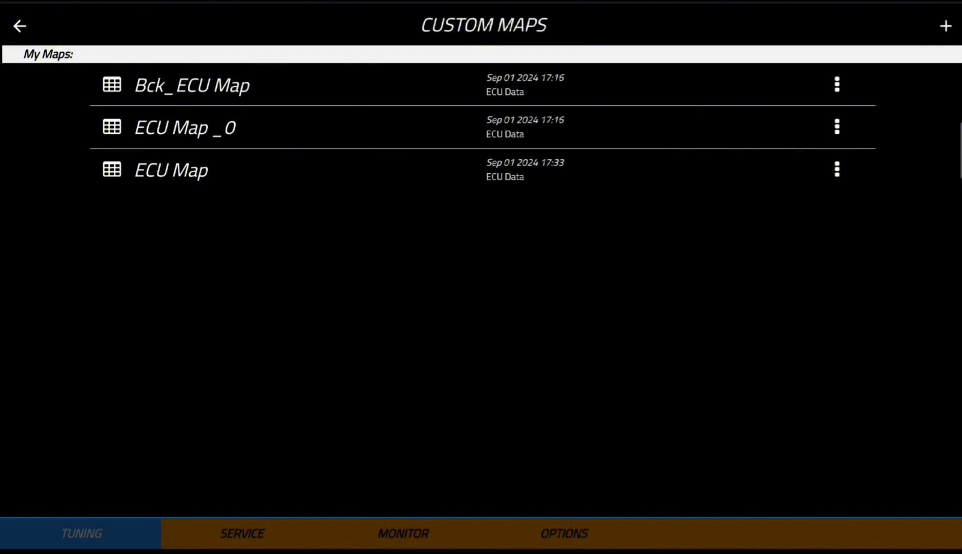
click(170, 170)
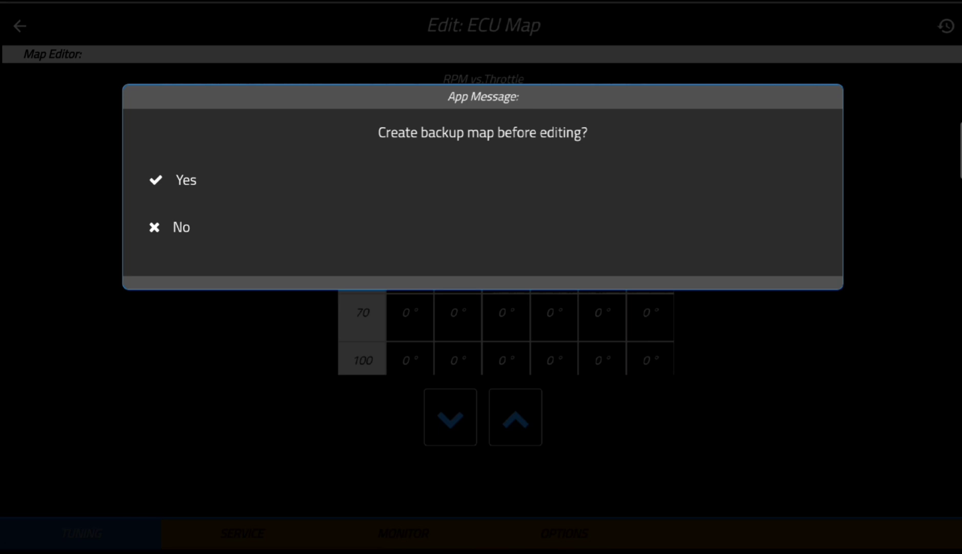
Step: Create the backup map, confirm it, and return to the Custom Maps list showing Bck_ECU Map at 17:33
click(183, 179)
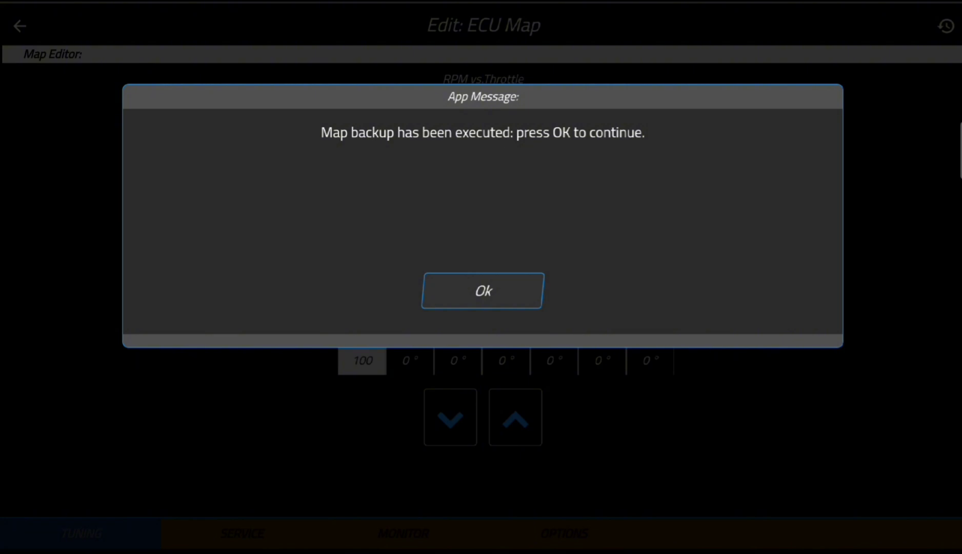
click(483, 290)
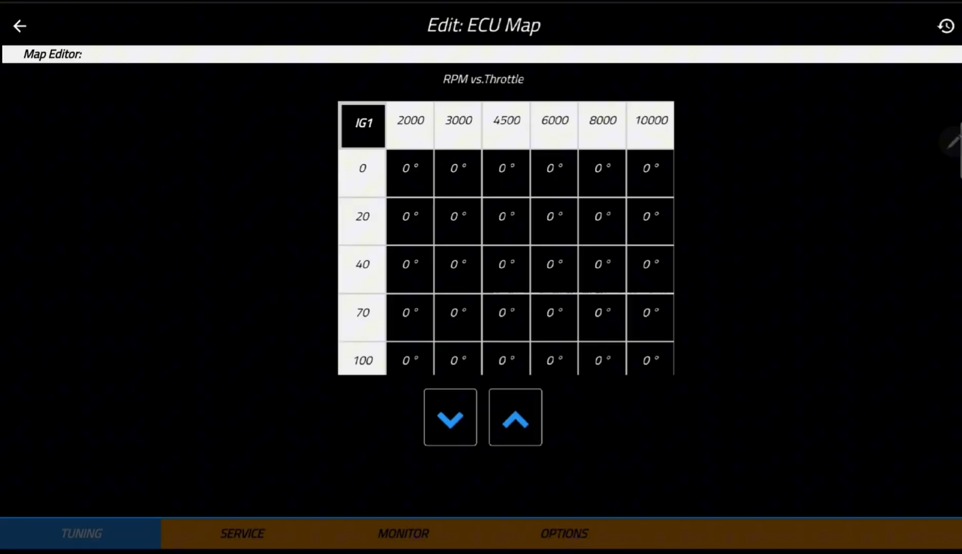
click(19, 26)
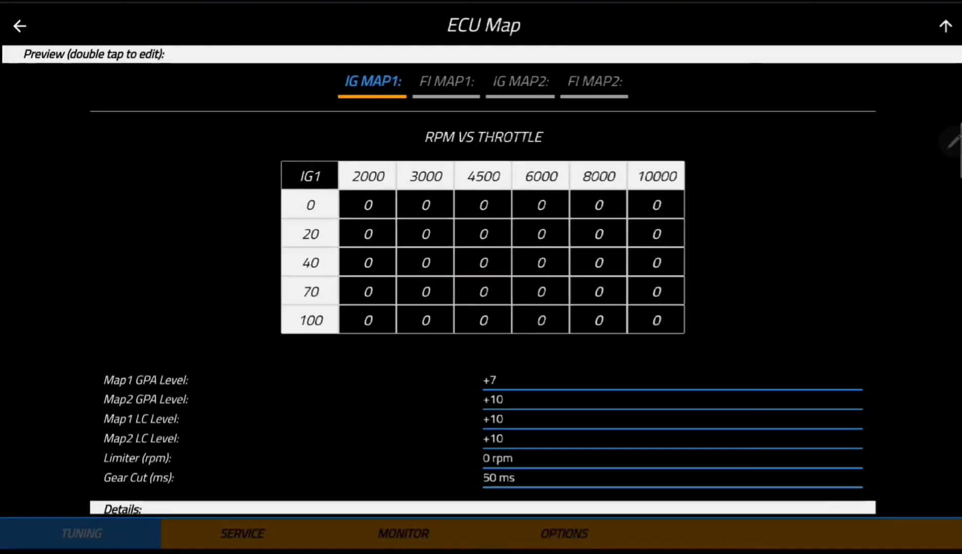
click(20, 25)
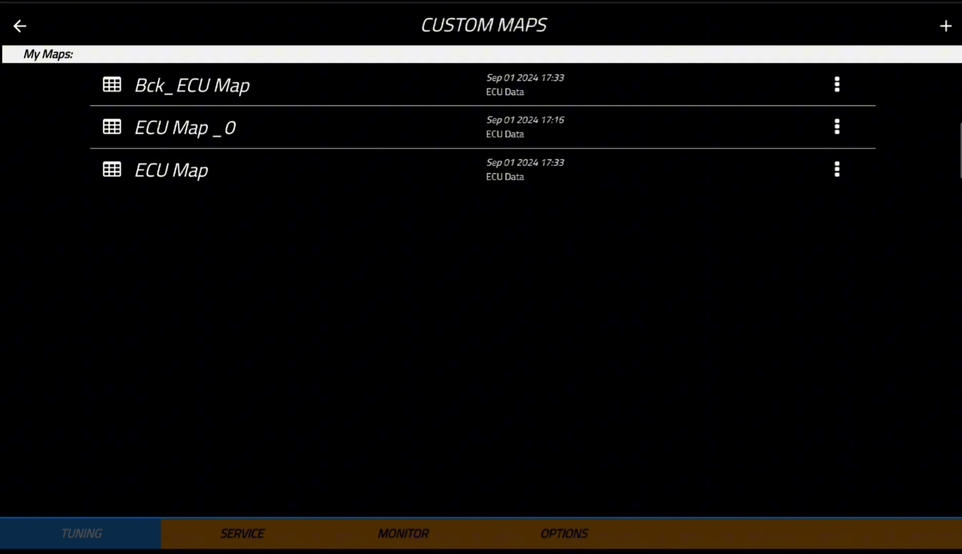
Step: Return to ECU Tuning and enter Factory Maps listing FLAT, HARD-PACK, SANDY, SNAPPY, SOFT and WET
click(19, 26)
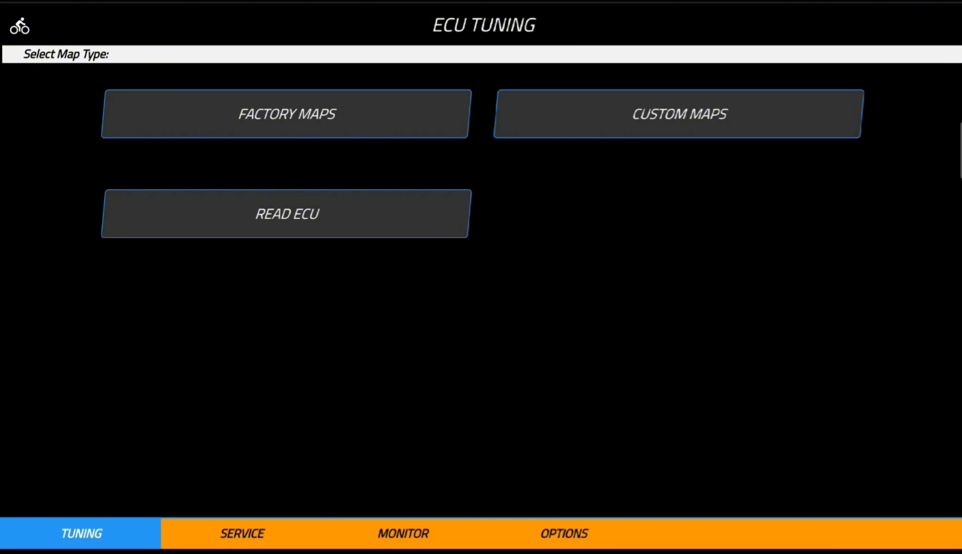
click(285, 113)
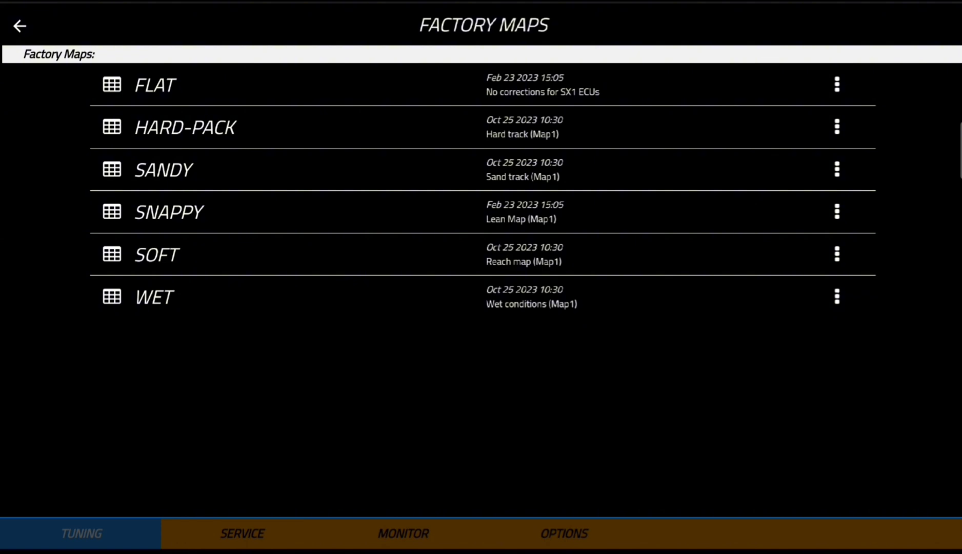
Step: Send the FLAT factory map to the ECU and acknowledge the ECU Updated message
click(154, 85)
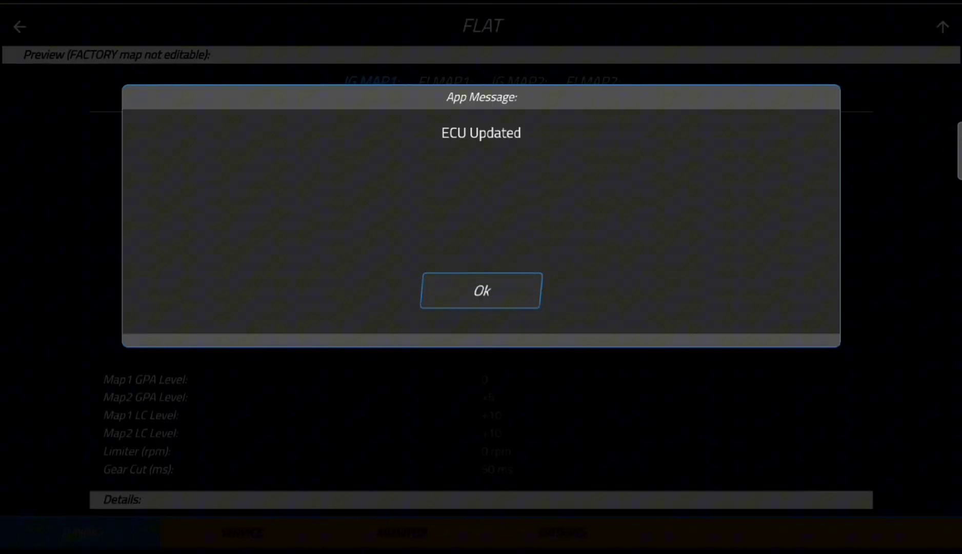
click(481, 290)
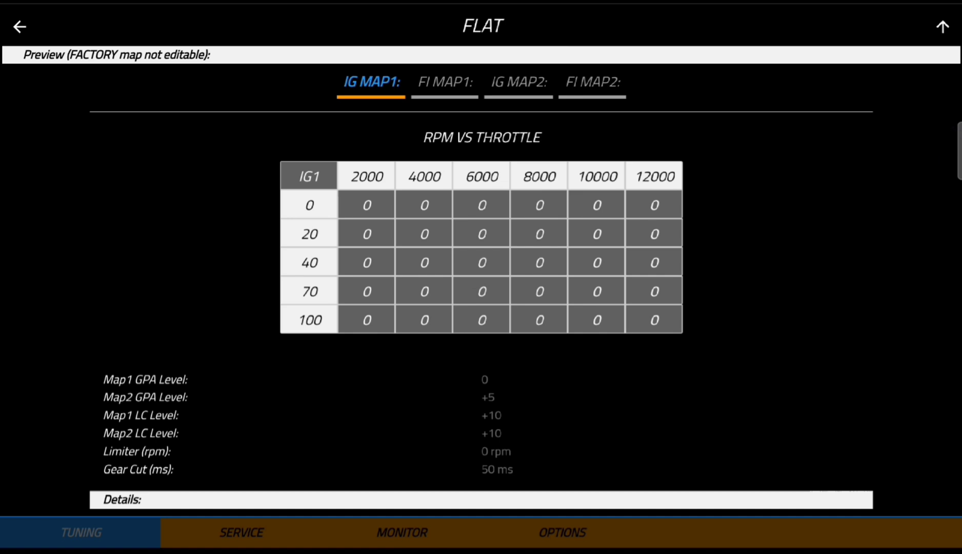
Step: Write the backup custom map with Map1 GPA Level +7 back to the ECU and return to ECU Tuning
click(19, 27)
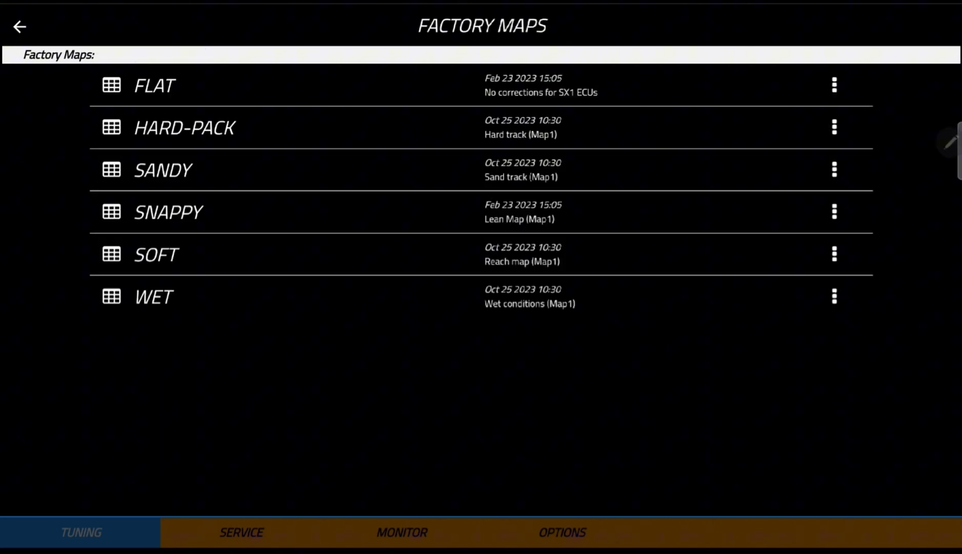
click(19, 26)
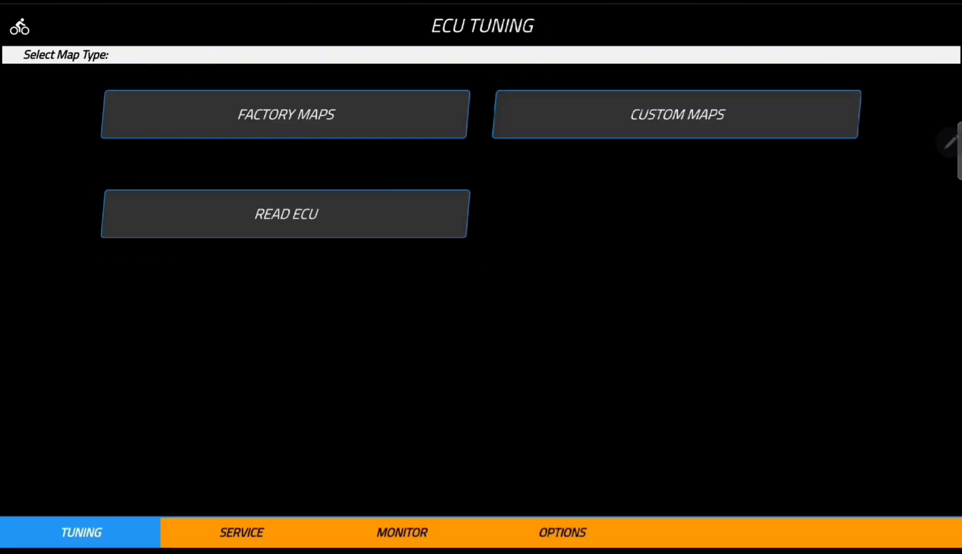
click(676, 114)
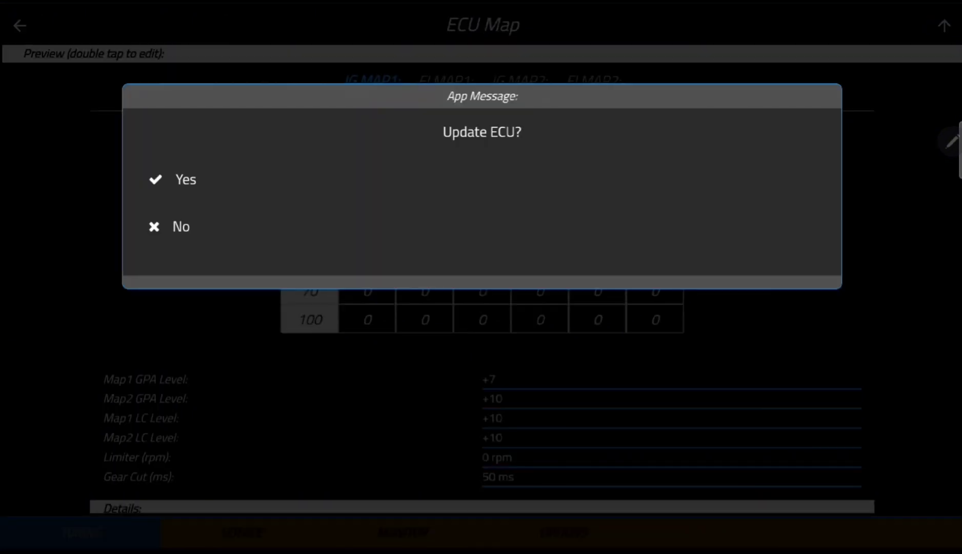
click(183, 179)
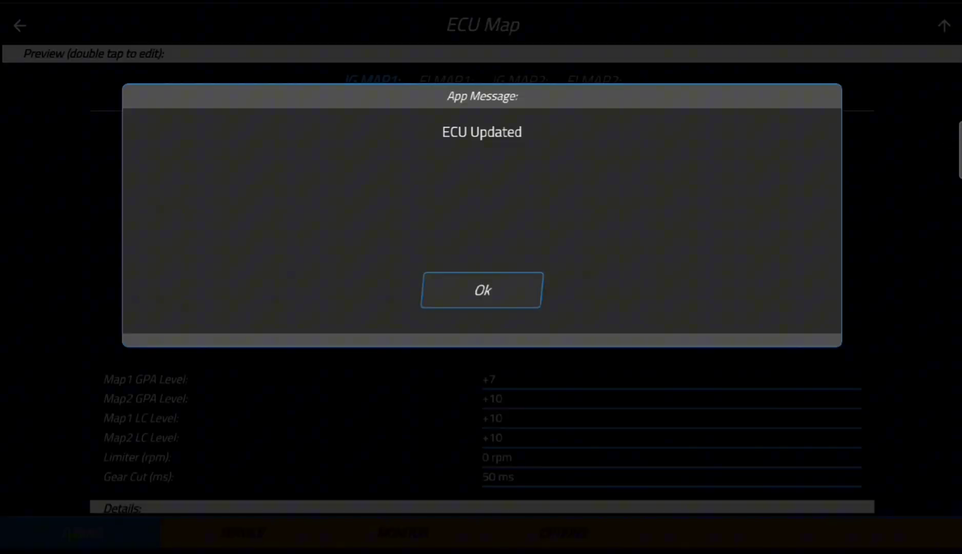
click(480, 290)
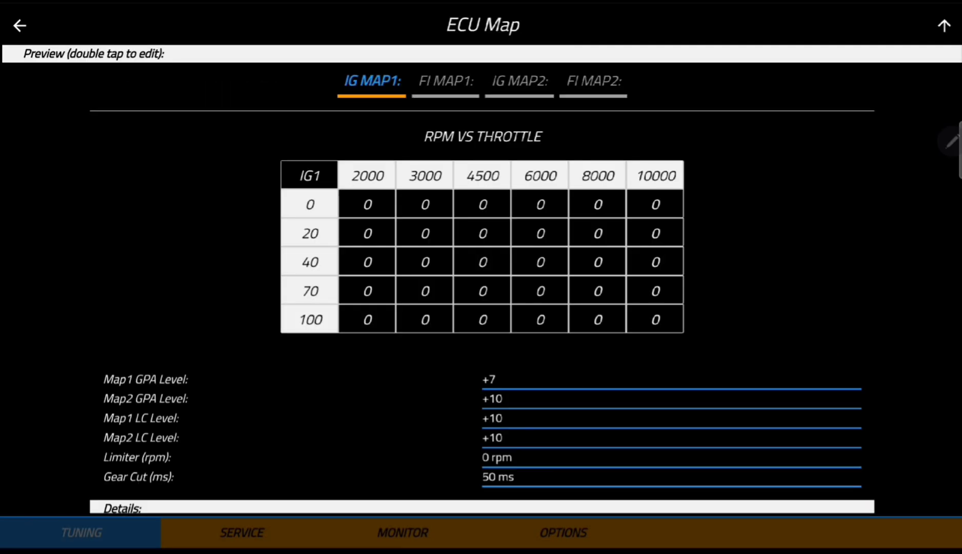
click(20, 25)
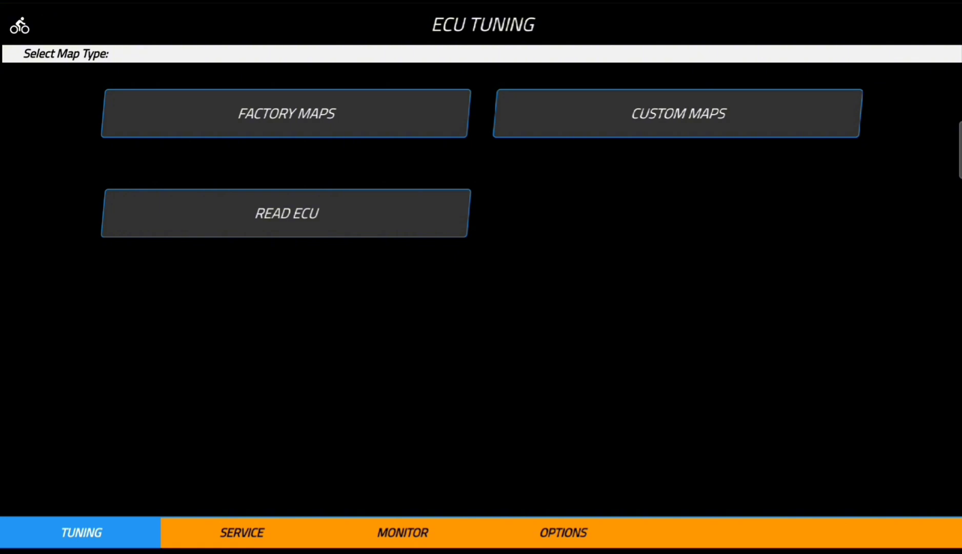
Step: View the MONITOR 1 dashboard readings: 0 rpm, 95 °F water temperature, 12.9 V, ride mode 1
click(402, 532)
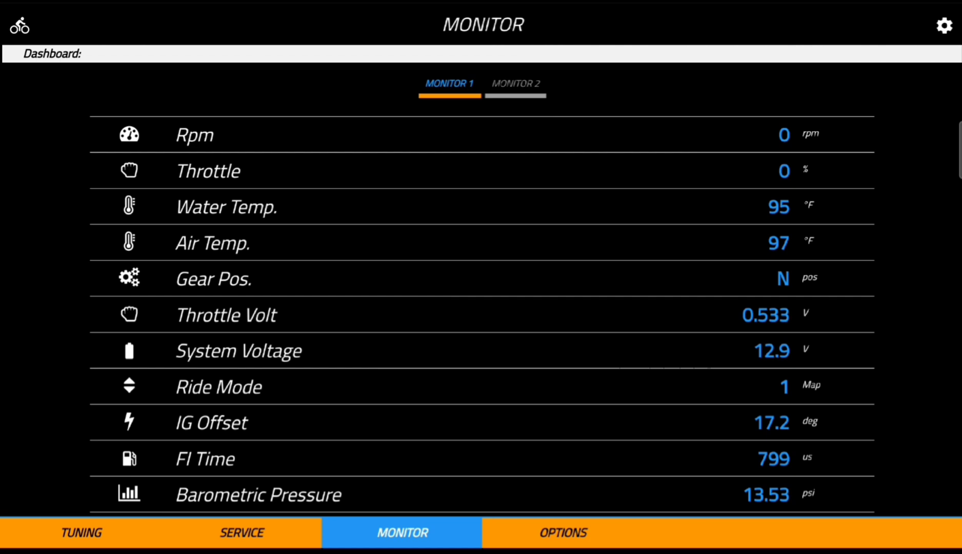
scroll(down, 3)
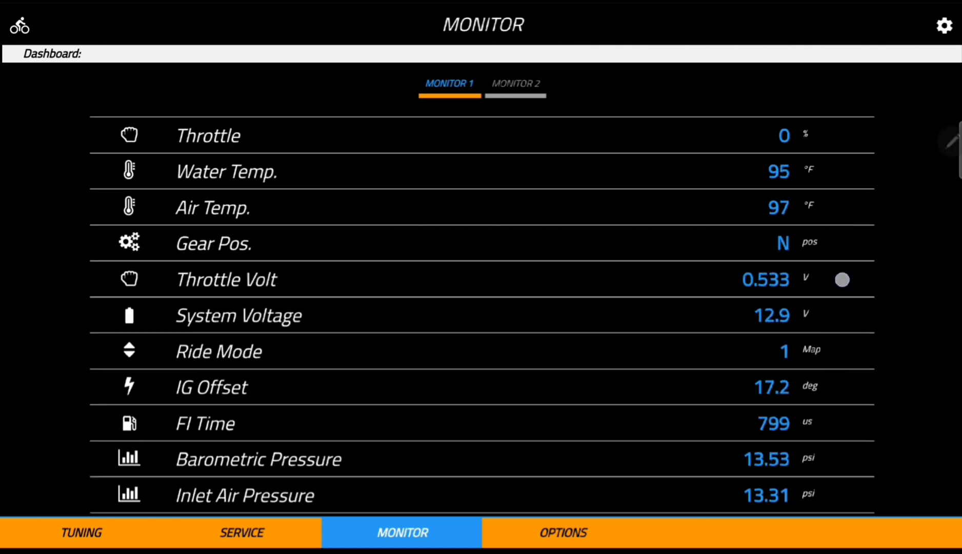
scroll(down, 3)
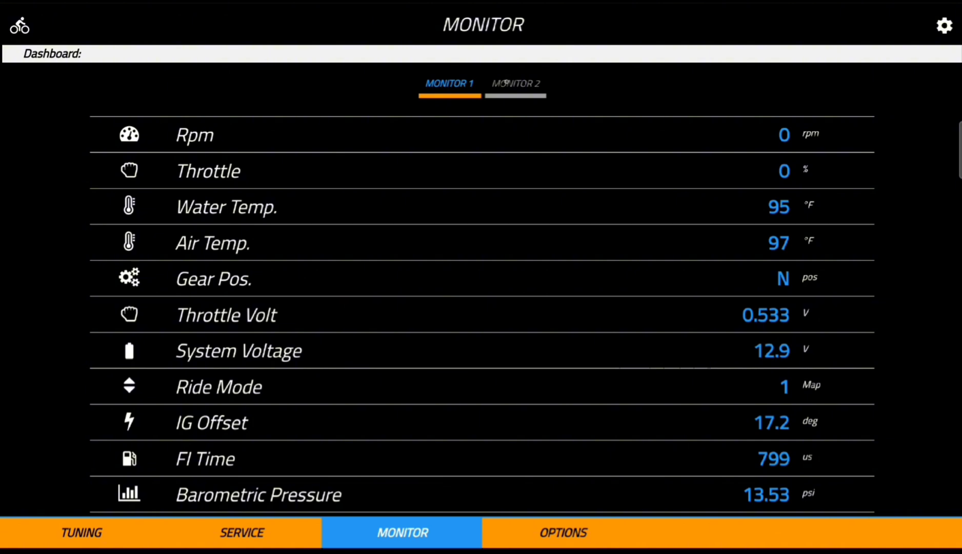
Step: View the Monitor 2 dashboard gauges, switch back to Monitor 1, then return to ECU Tuning
click(515, 83)
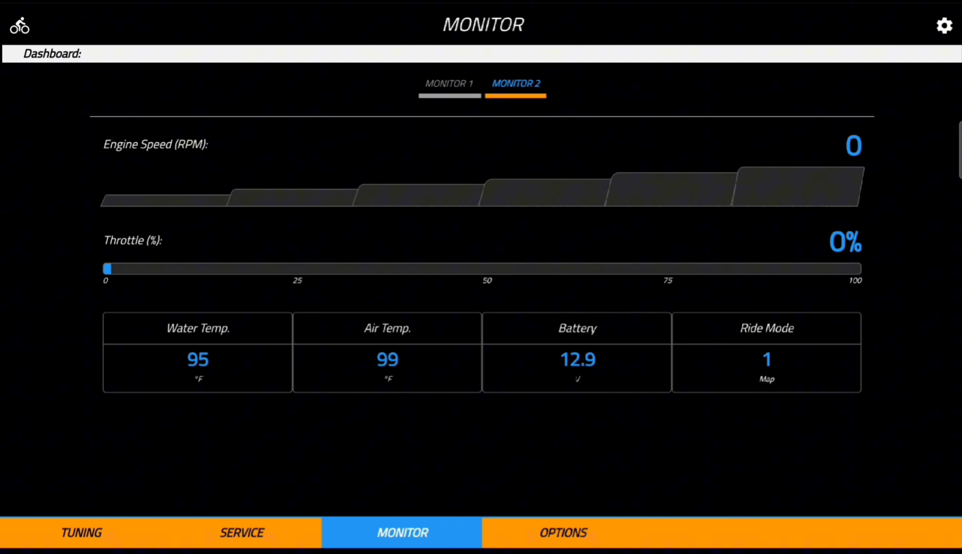
click(448, 83)
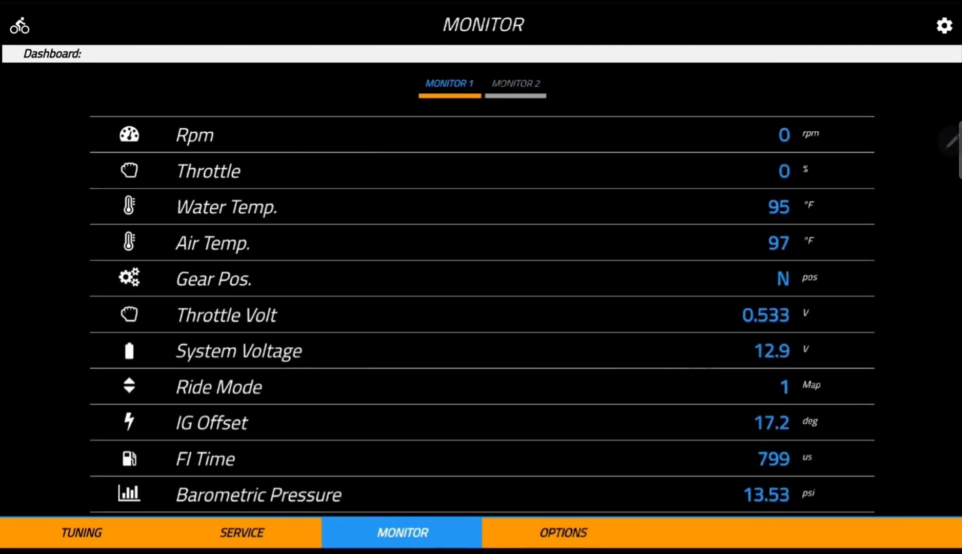
click(79, 531)
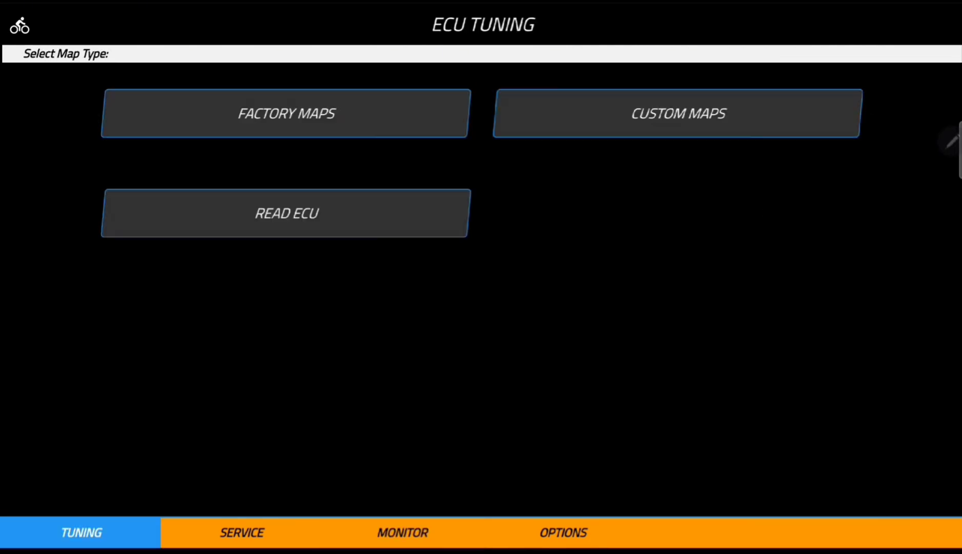